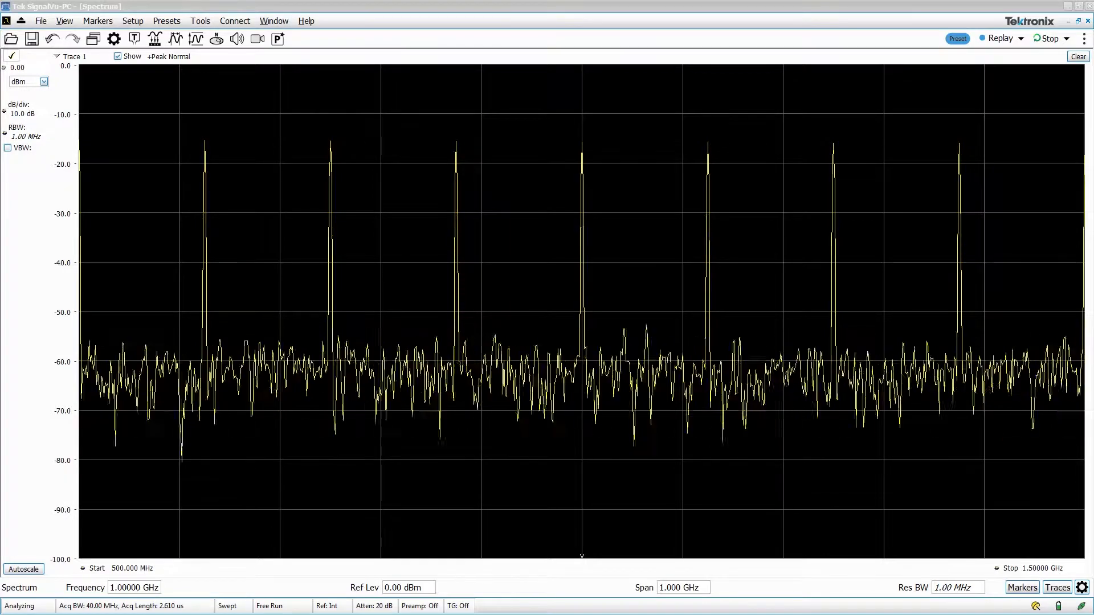
Set the span to 40 MHz around the 1 GHz centre so one tone near -16 dBm fills the view
click(1048, 39)
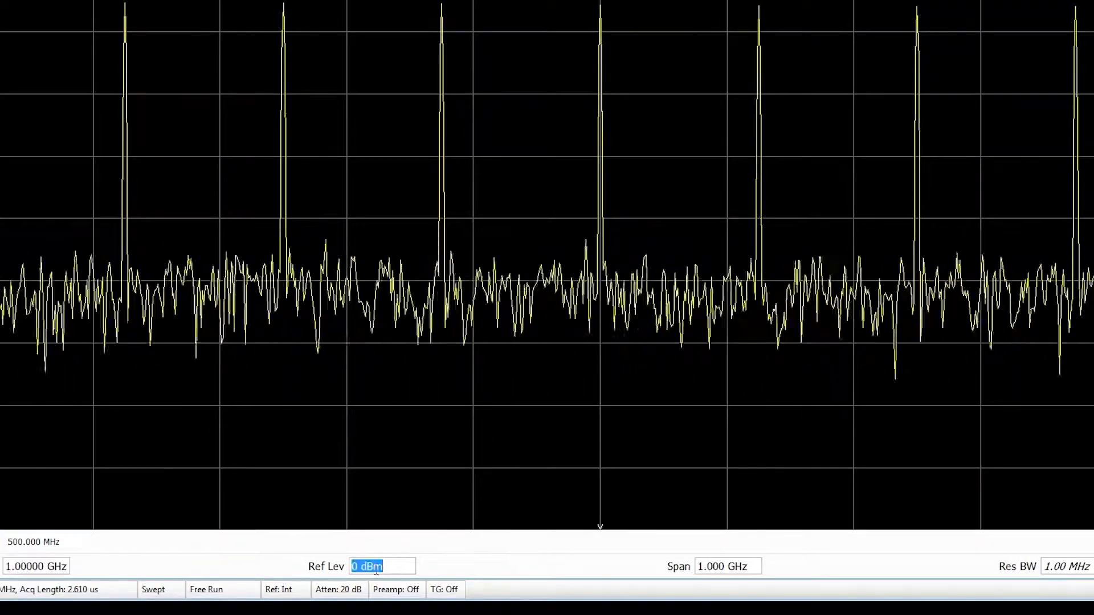
click(729, 567)
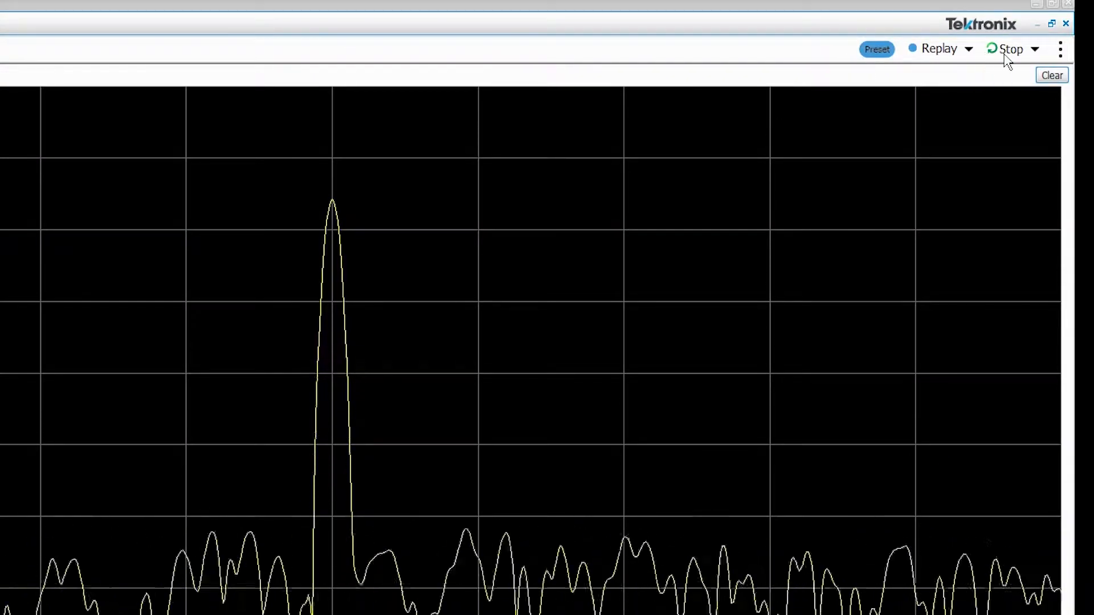
click(1071, 39)
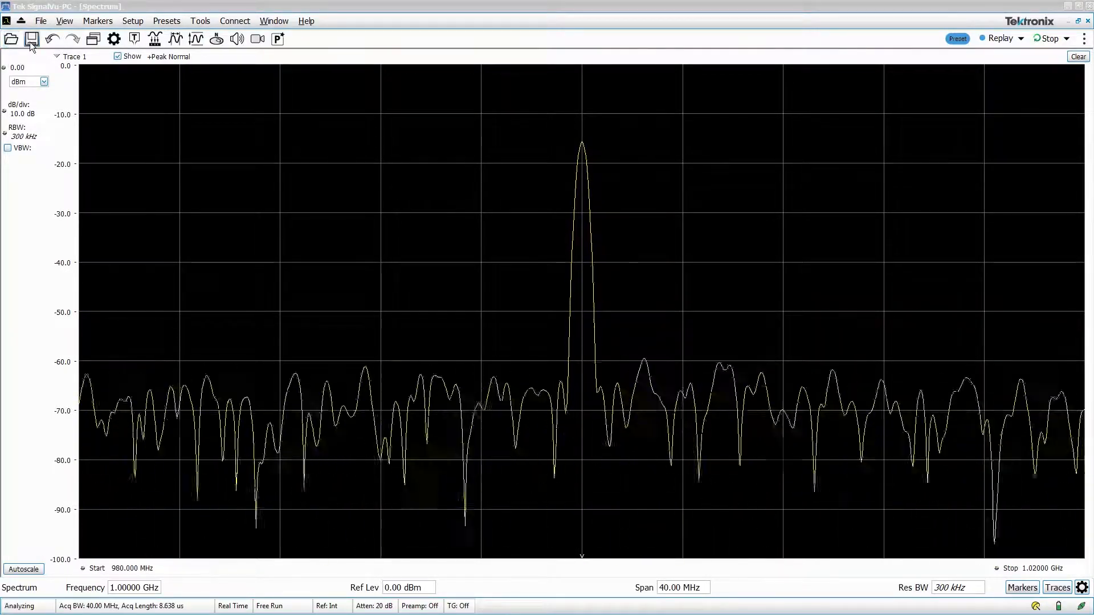
Load the saved '802.11g from AWG.tiq' recording, dismissing the save prompt without saving
click(12, 38)
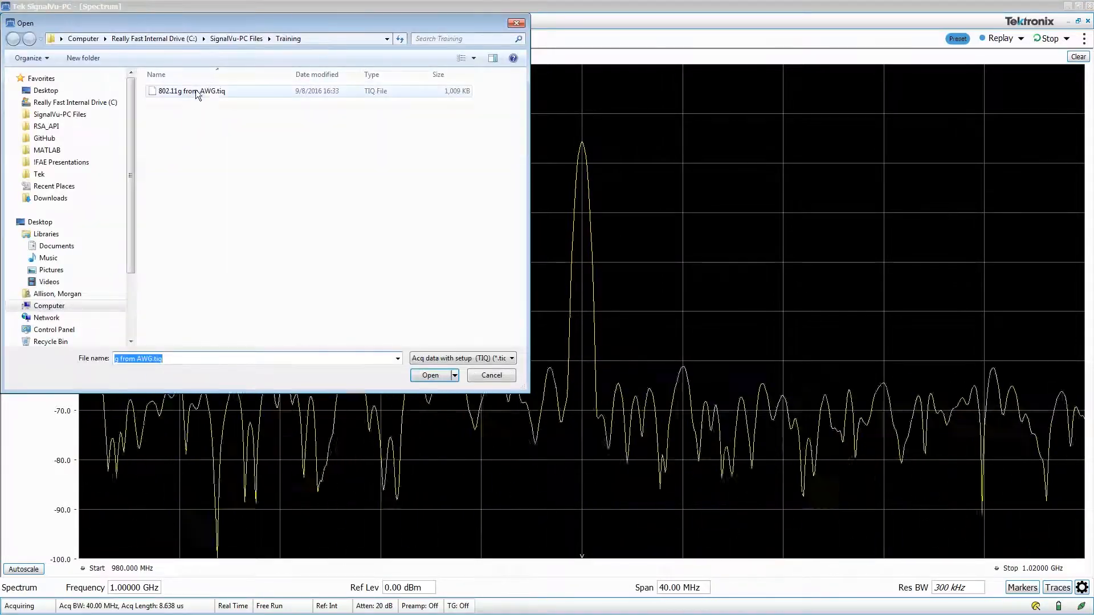
click(430, 374)
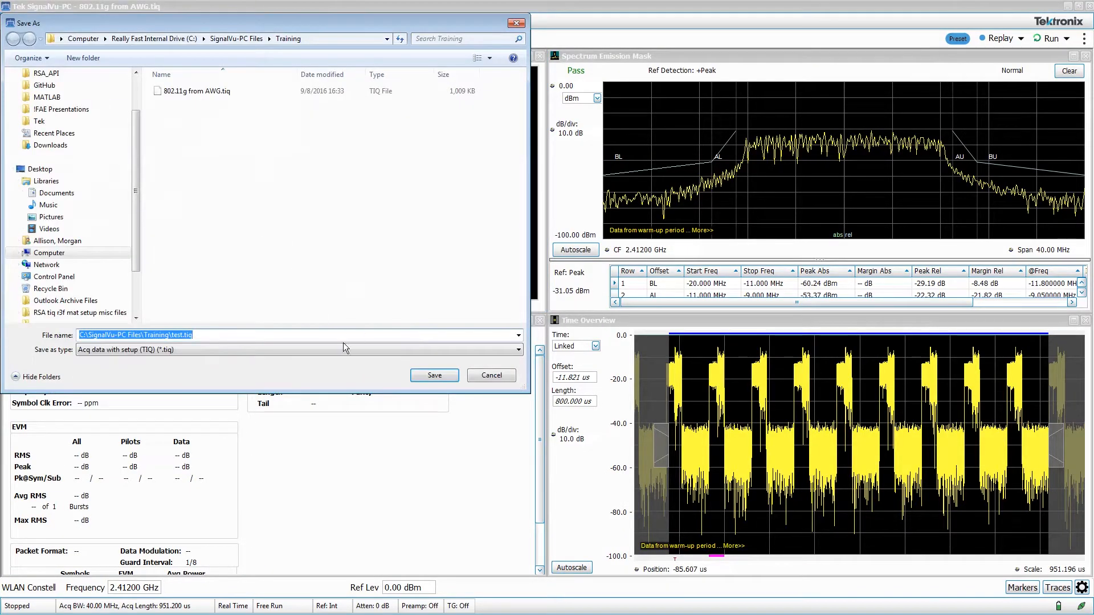
click(516, 350)
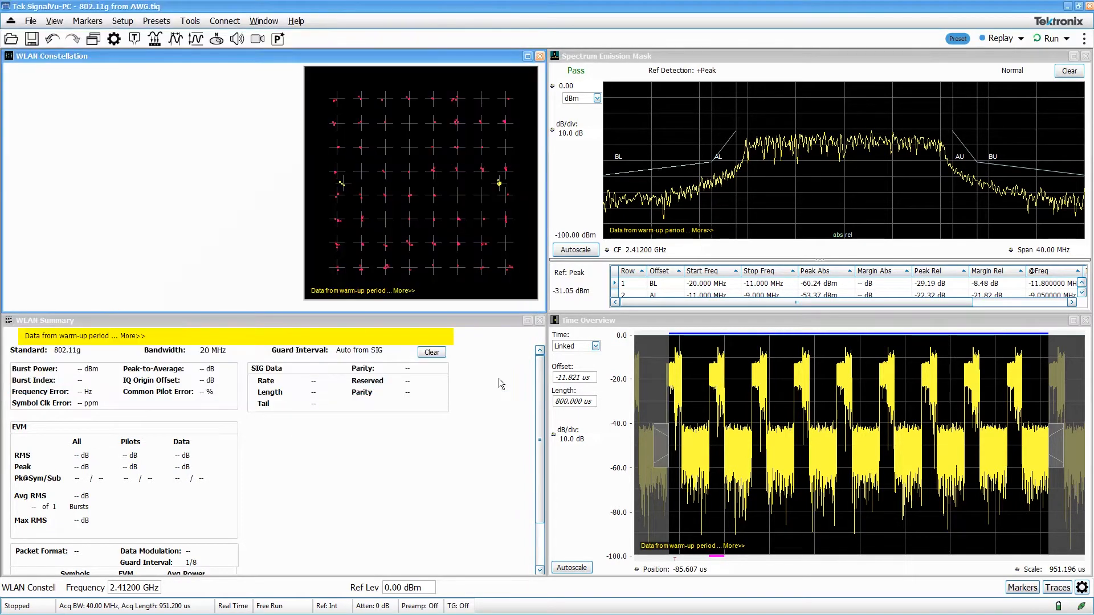
mouse_move(202, 70)
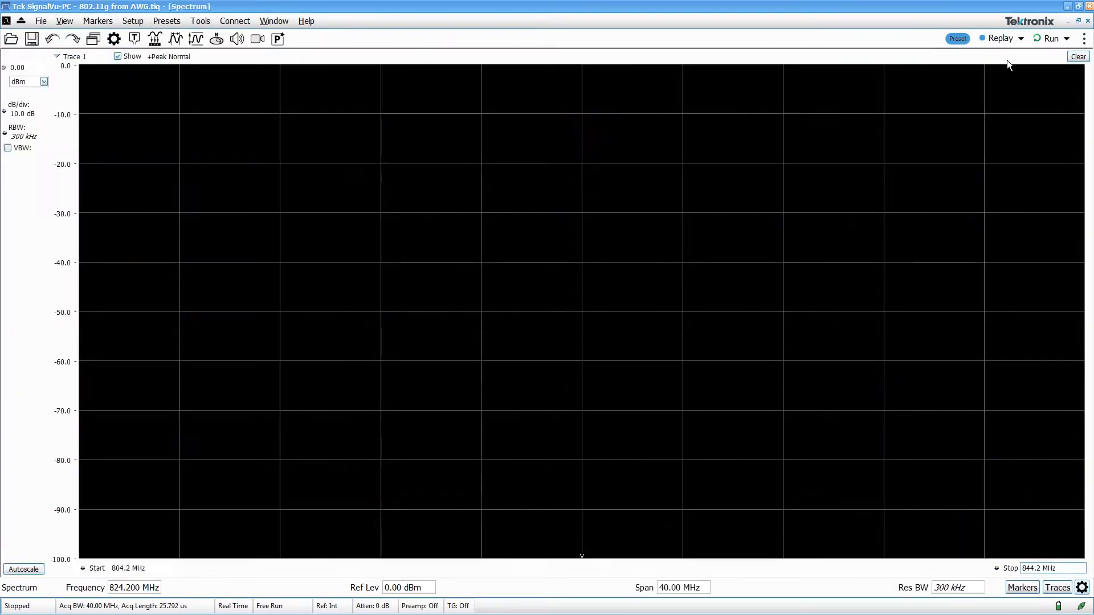
Return to live acquisition of the 1 GHz tone and bring up the Select Displays chooser
click(1050, 39)
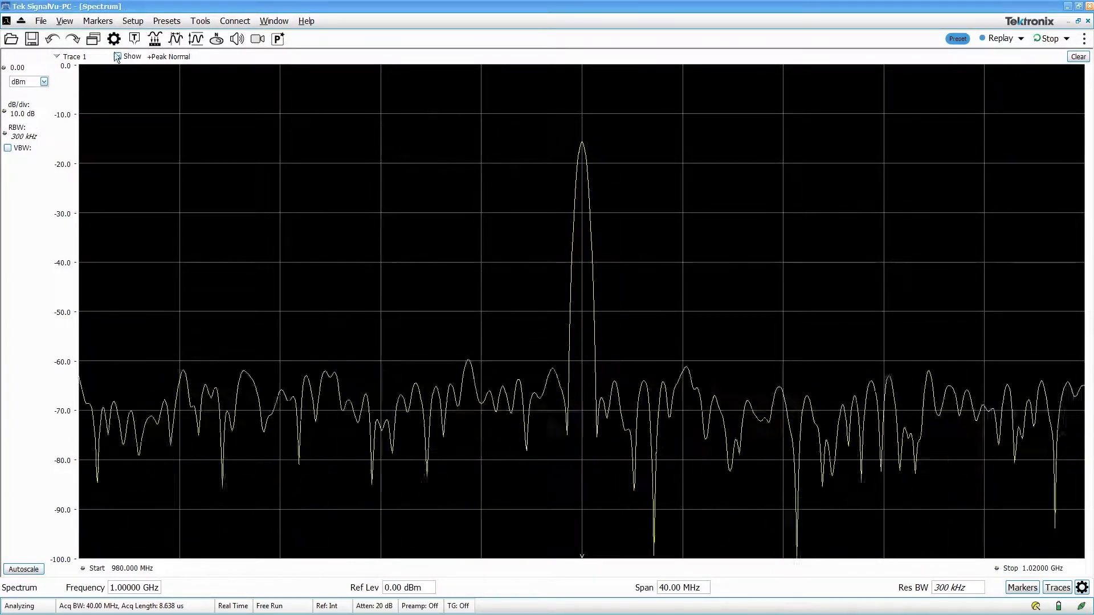
click(94, 39)
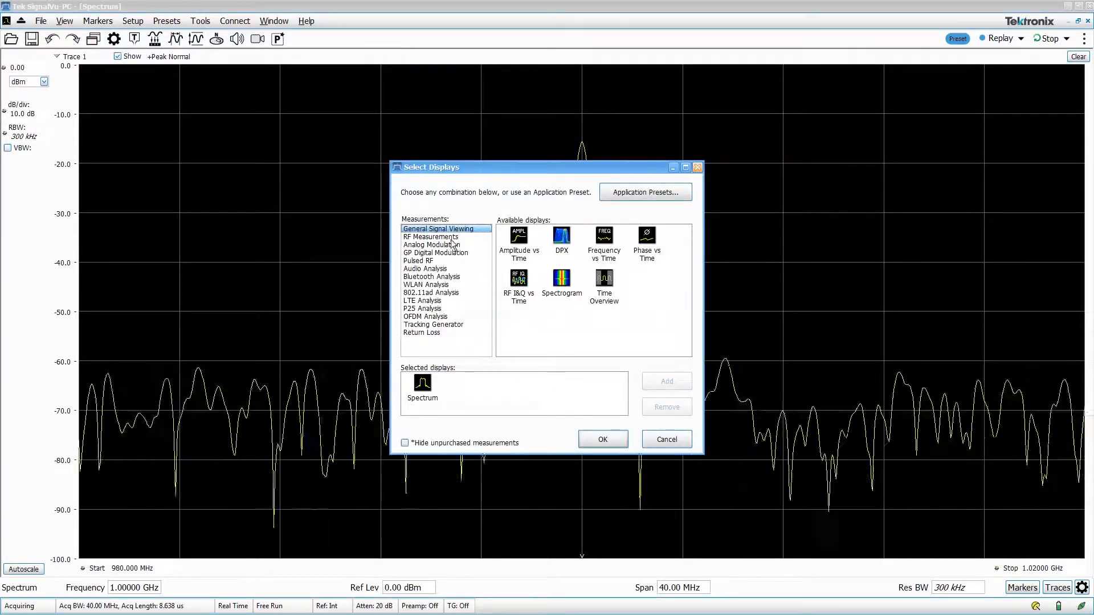
Add a Time Overview display from General Signal Viewing beside the Spectrum and confirm
click(435, 253)
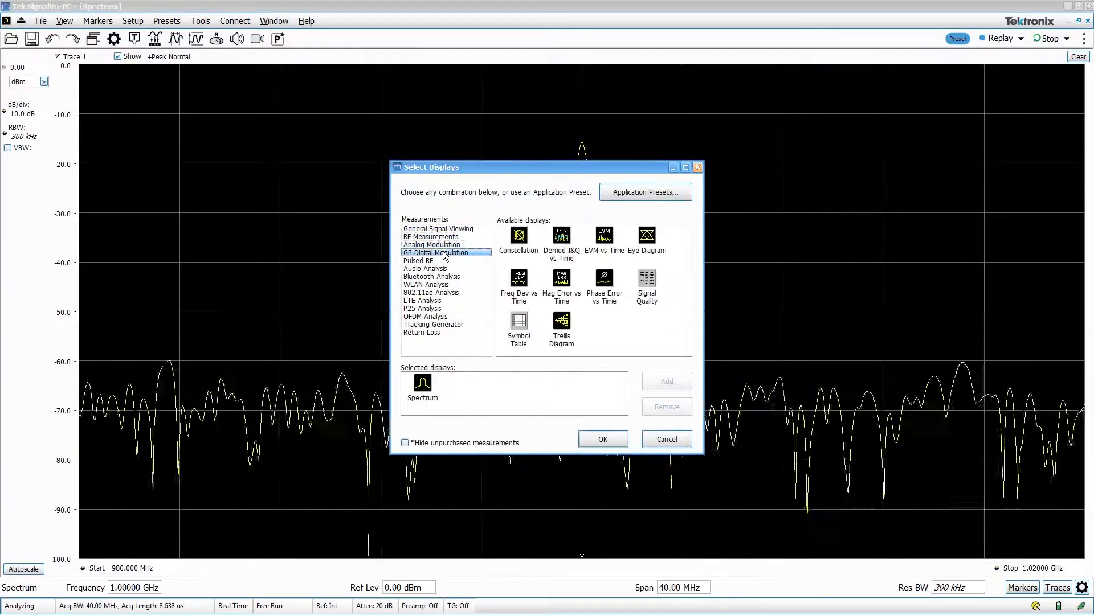
click(437, 228)
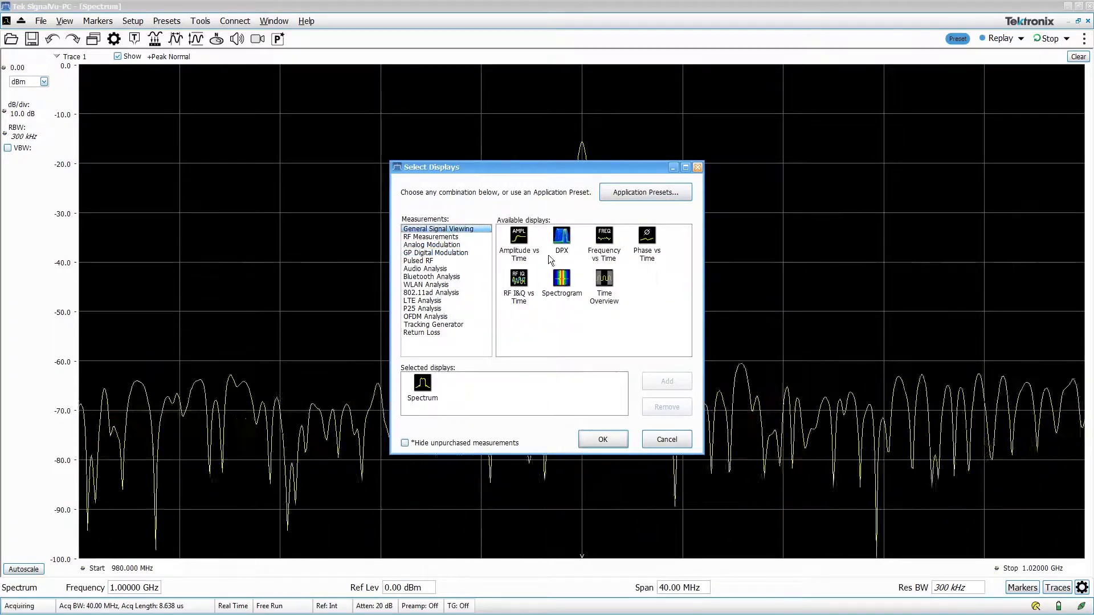
click(666, 381)
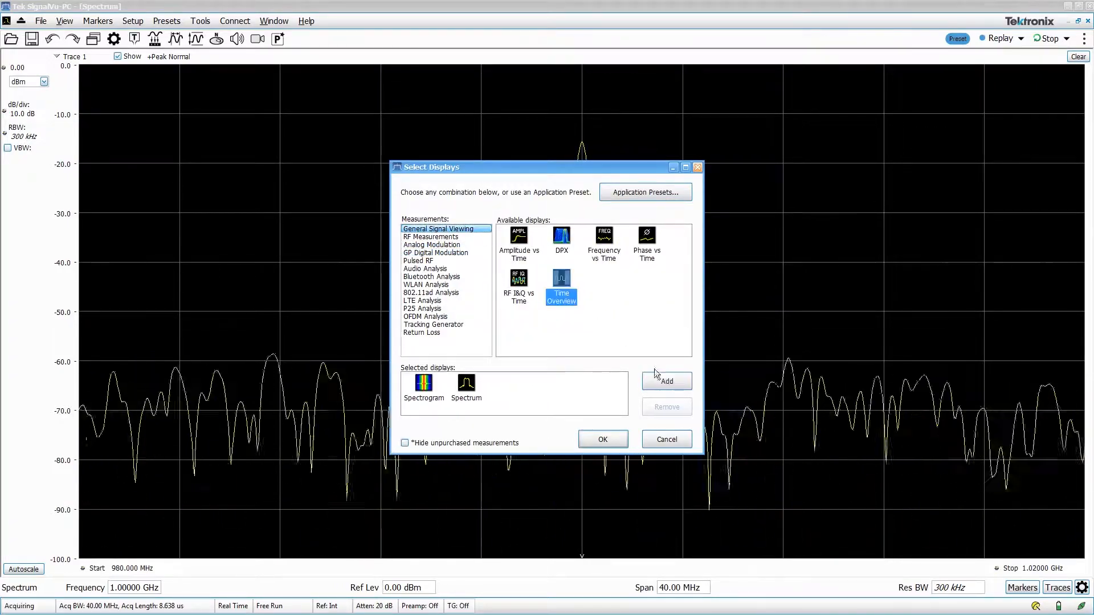
click(666, 381)
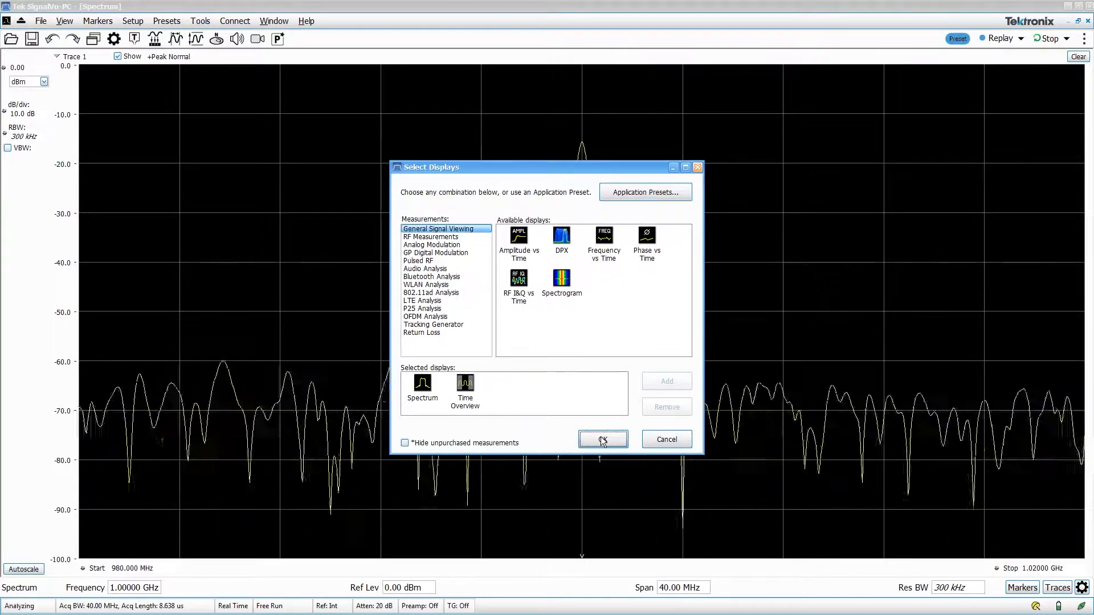
click(602, 439)
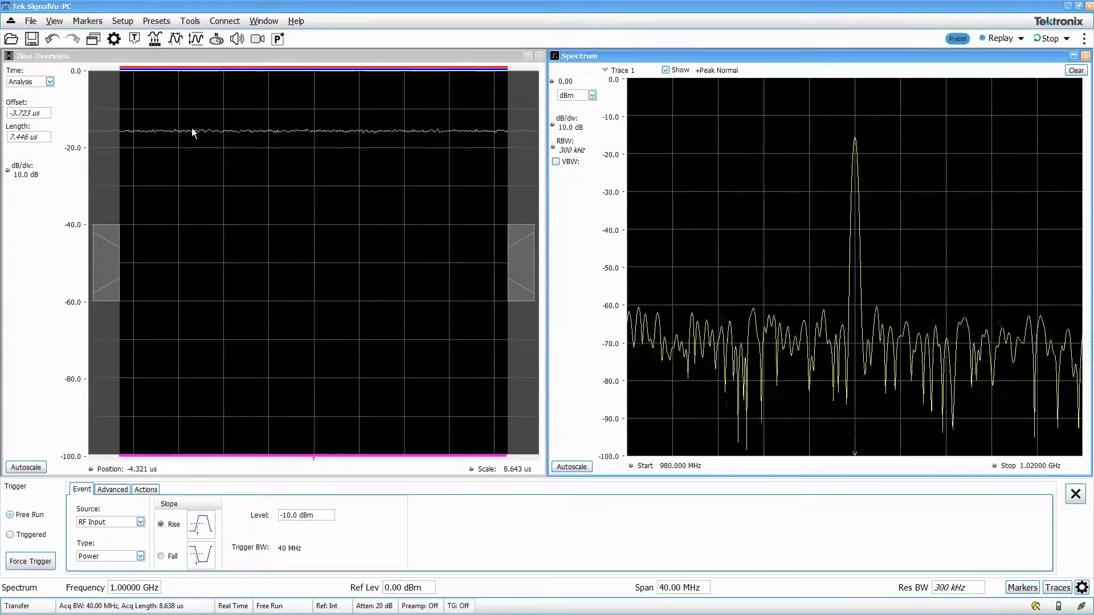
Show the Acquire control panel with IQ sampling at 56 MS/s auto across 484 samples
click(153, 39)
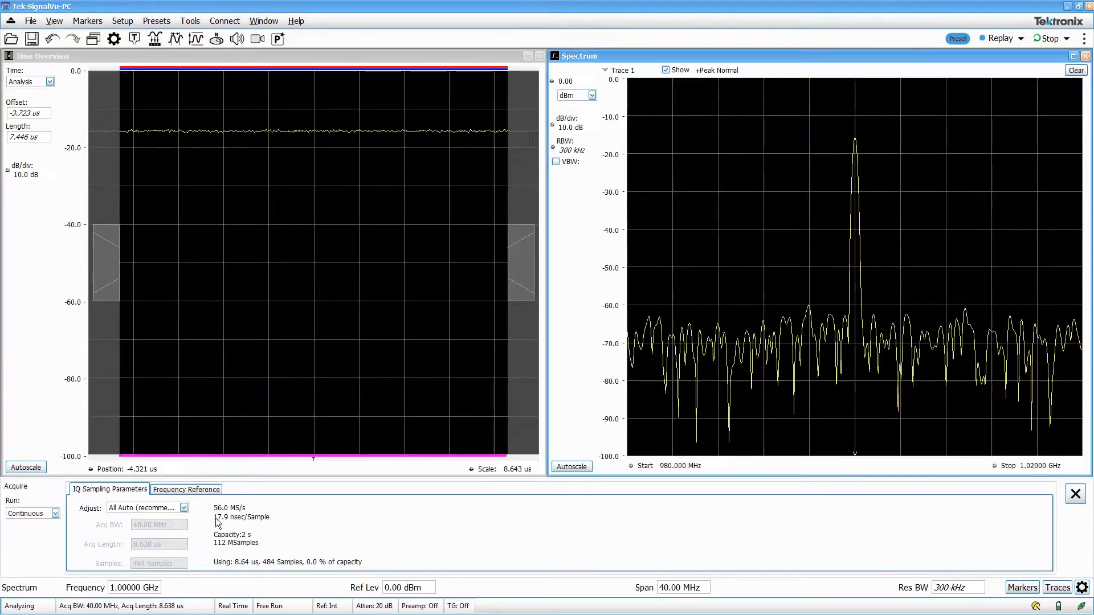
Review the Frequency Reference, Spectrum Time and analysis Frequency settings, then keep Time Overview beside Spectrum
click(185, 489)
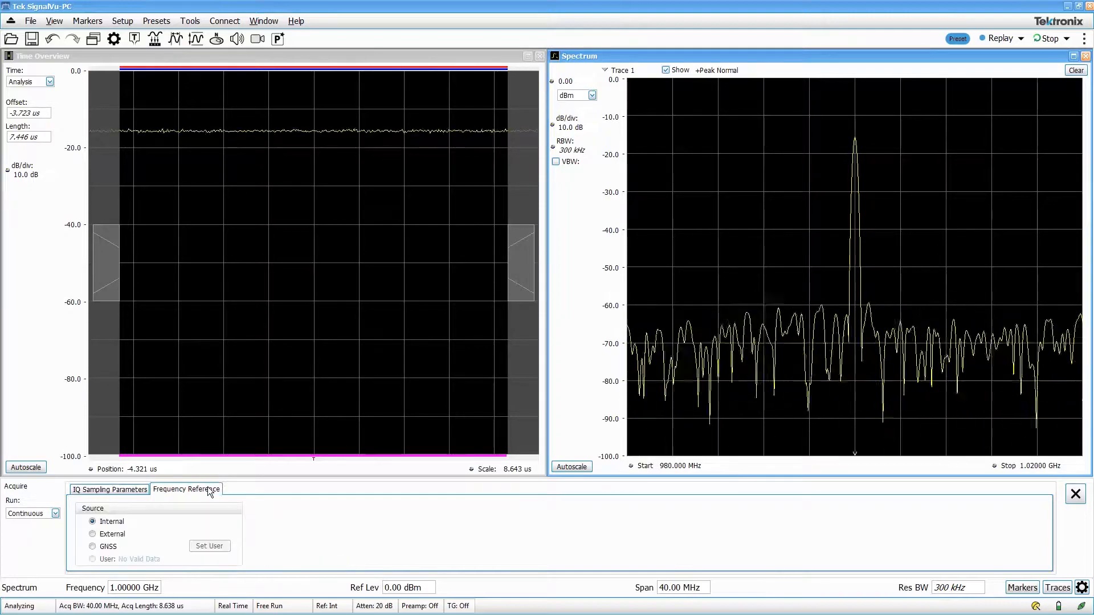
mouse_move(273, 511)
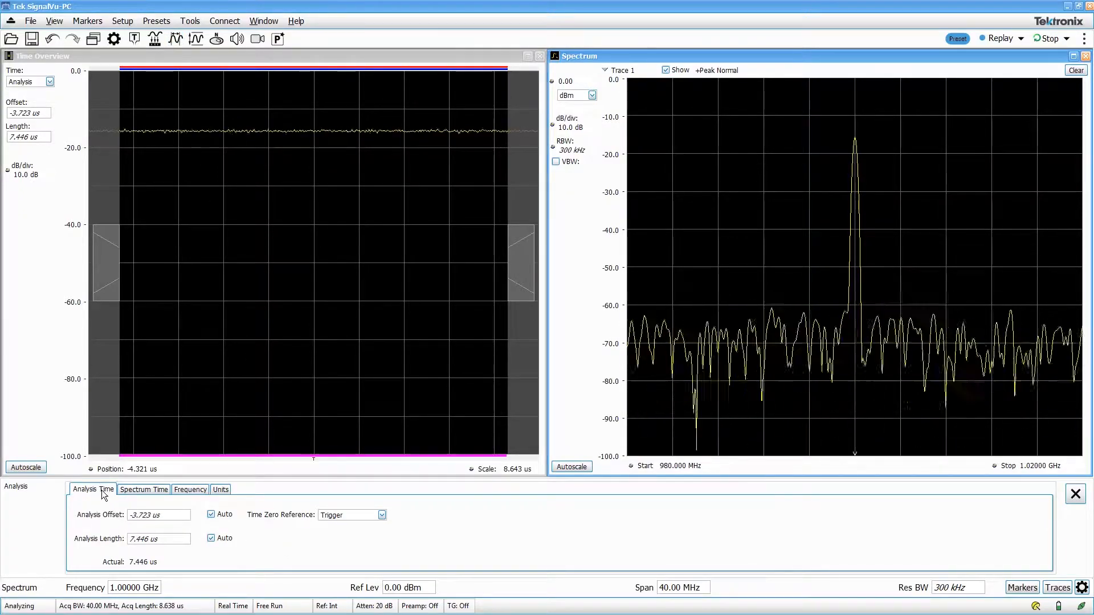
click(144, 489)
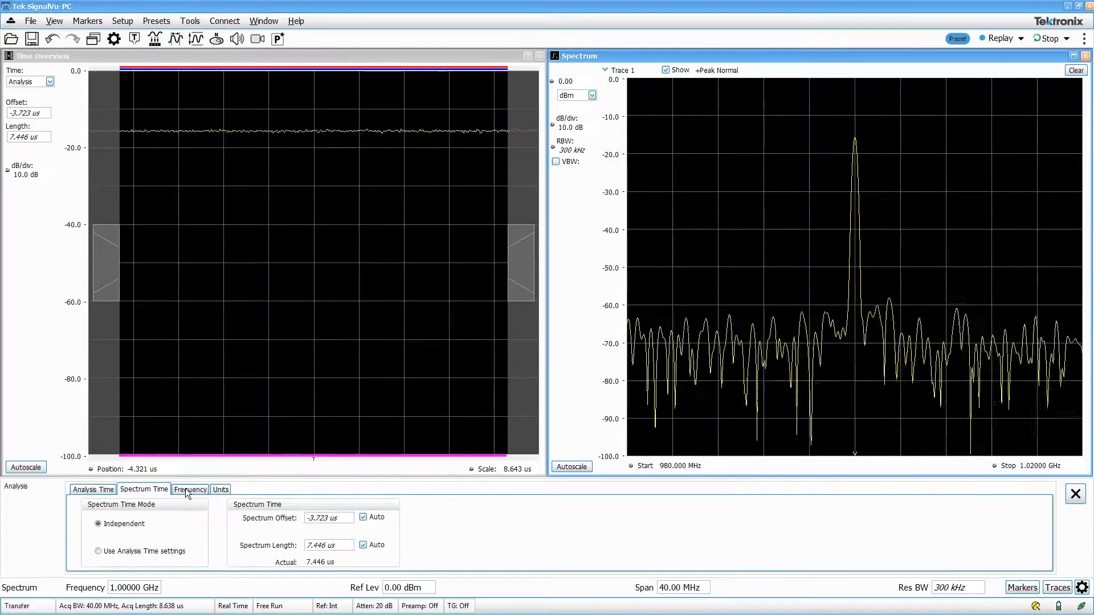
click(220, 488)
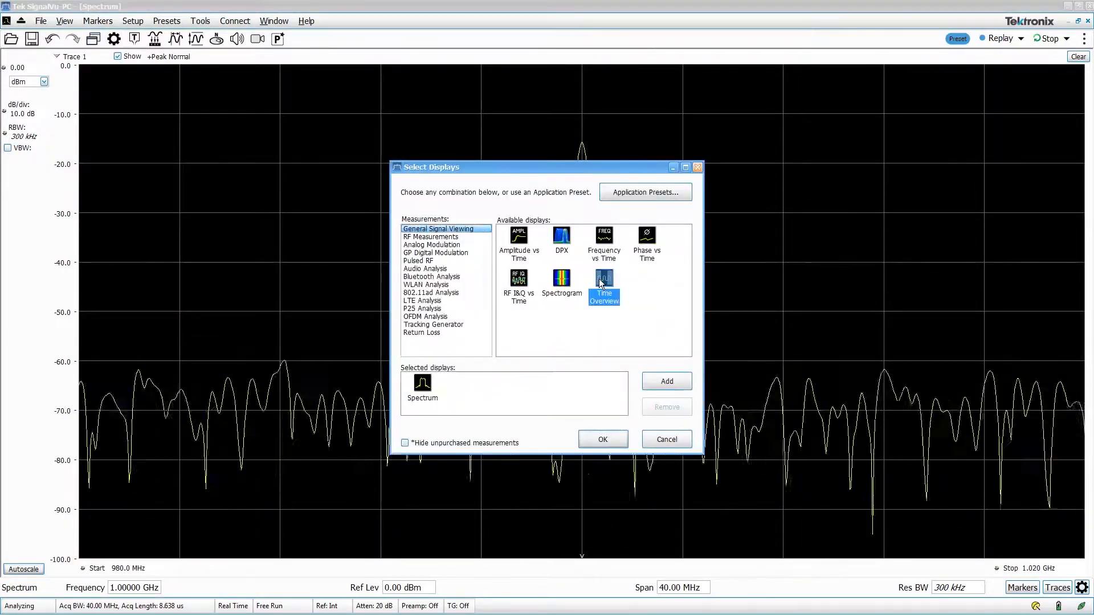
click(602, 439)
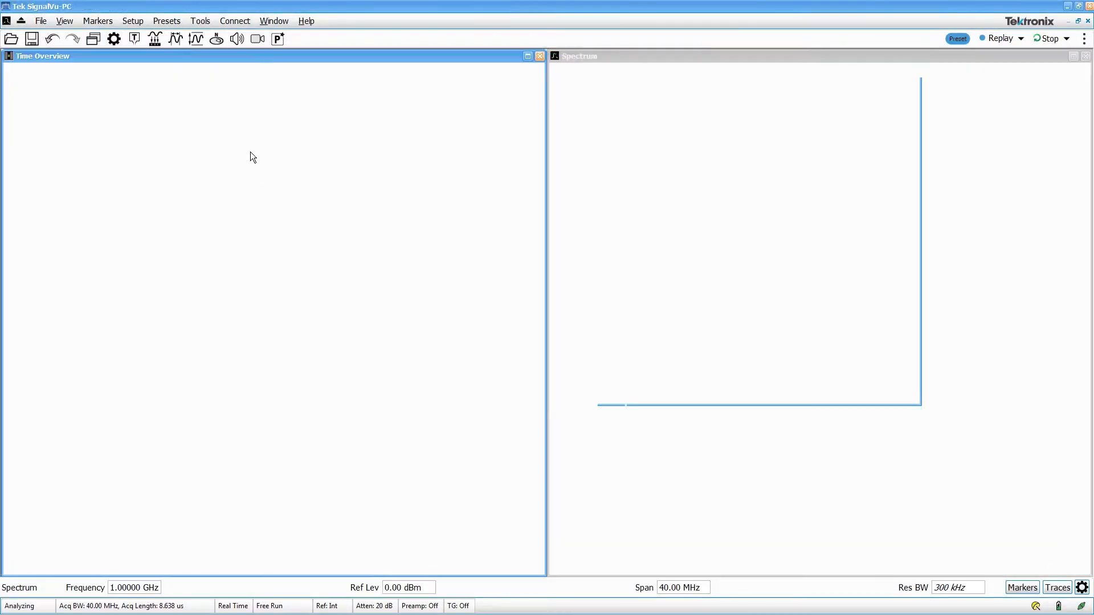
Bring up the display's right-click menu of Select, Span Zoom, CF Pan, Zoom and Pan tools
right_click(436, 210)
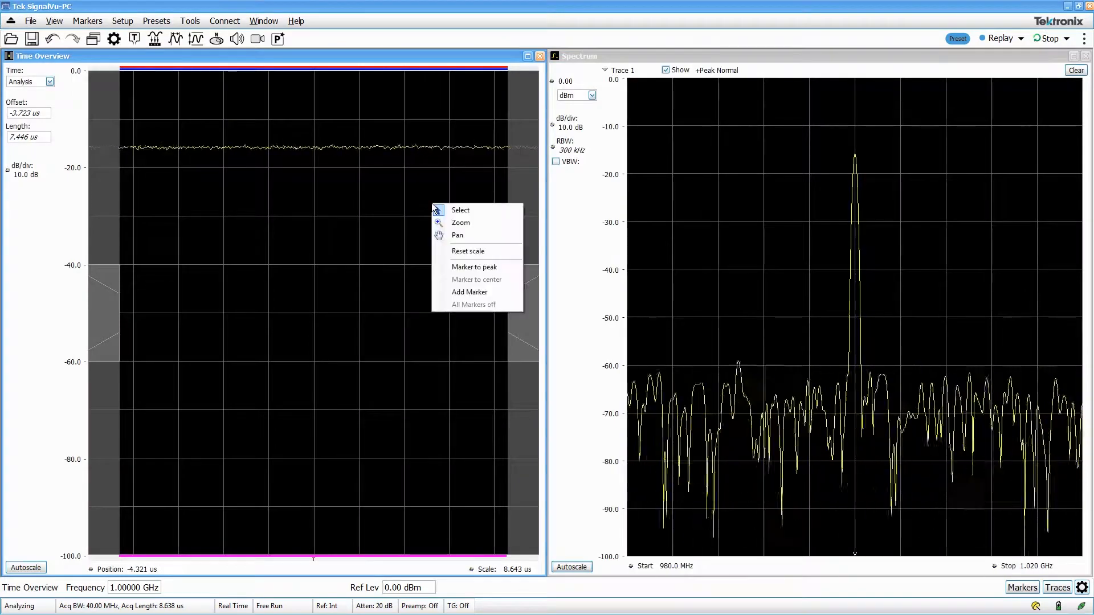
mouse_move(489, 305)
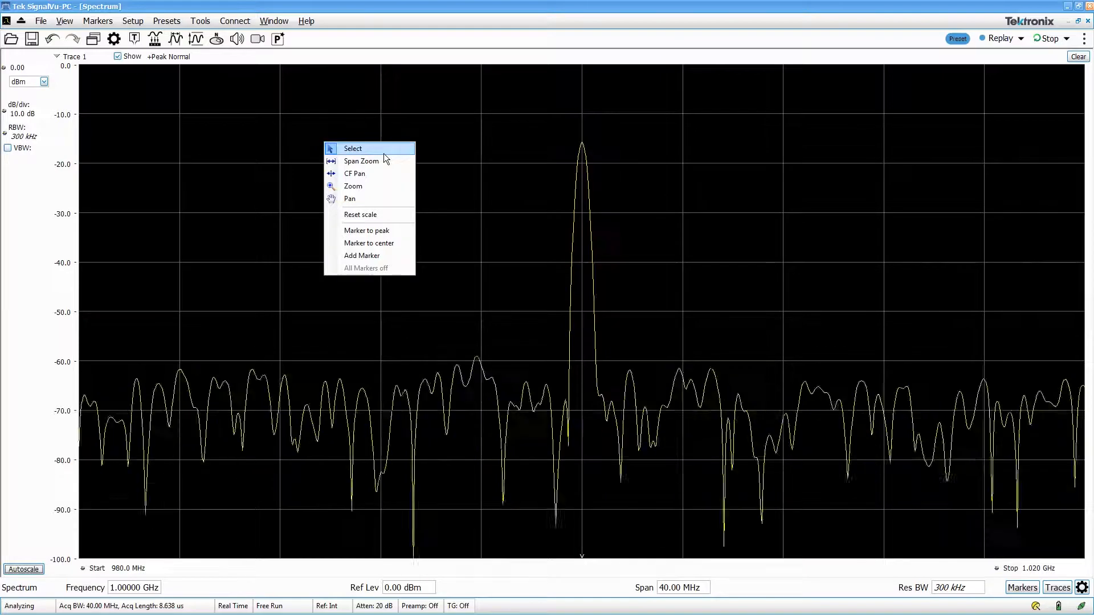
mouse_move(377, 186)
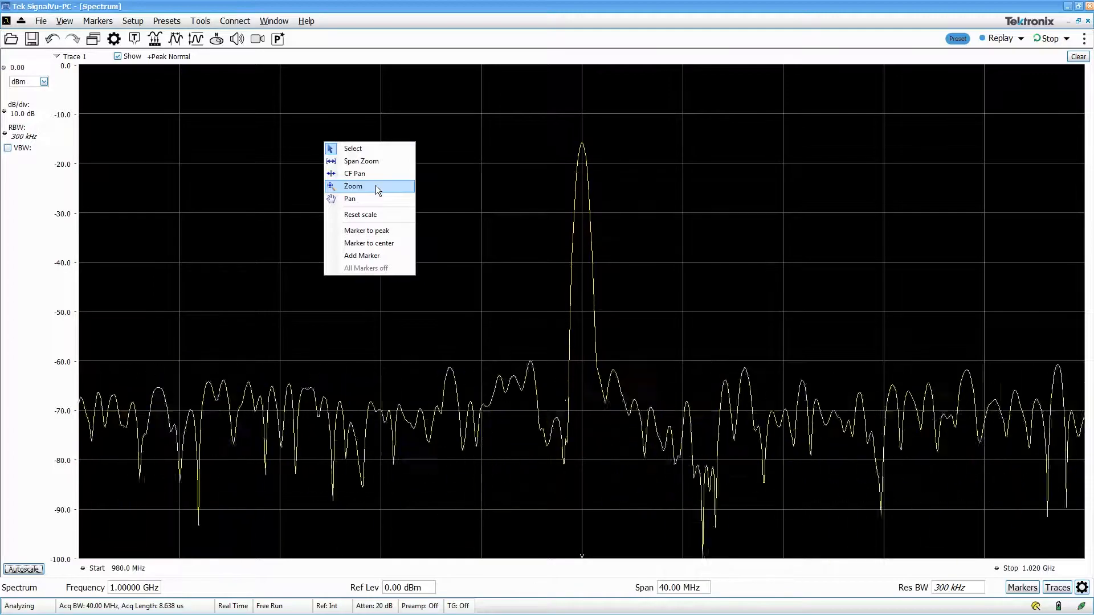
Zoom in on the 1 GHz peak, then pan the view to roughly 974.5 MHz–1.031 GHz
click(353, 186)
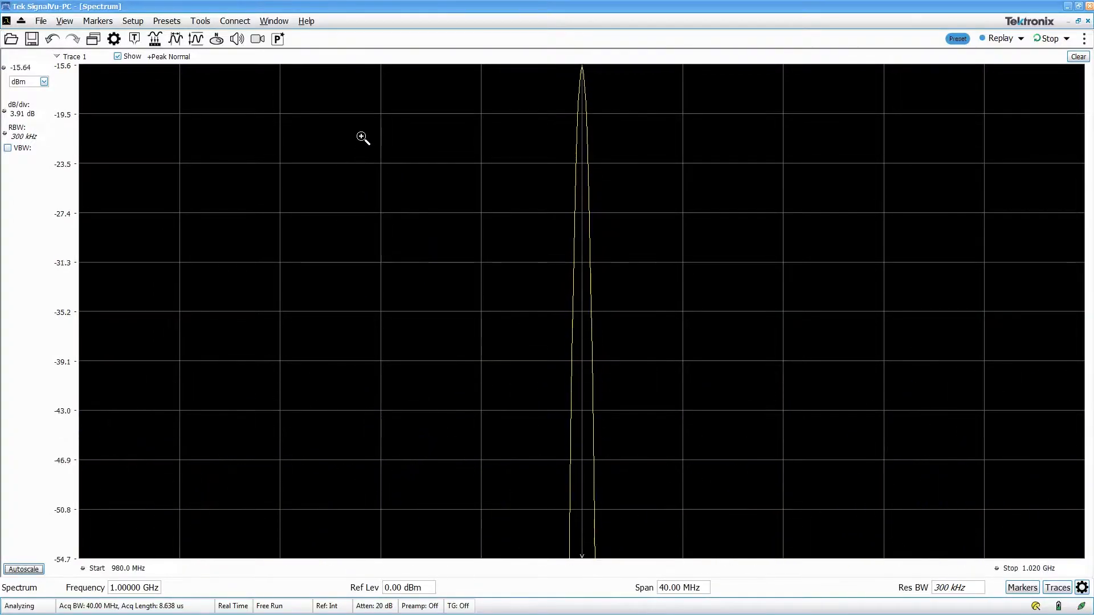
click(22, 569)
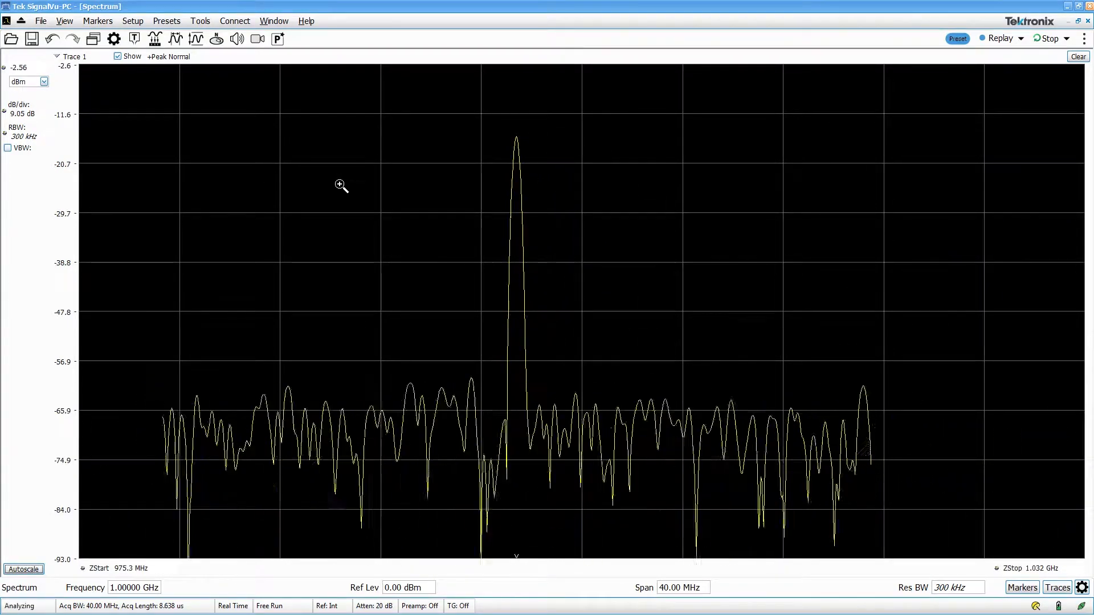
right_click(341, 186)
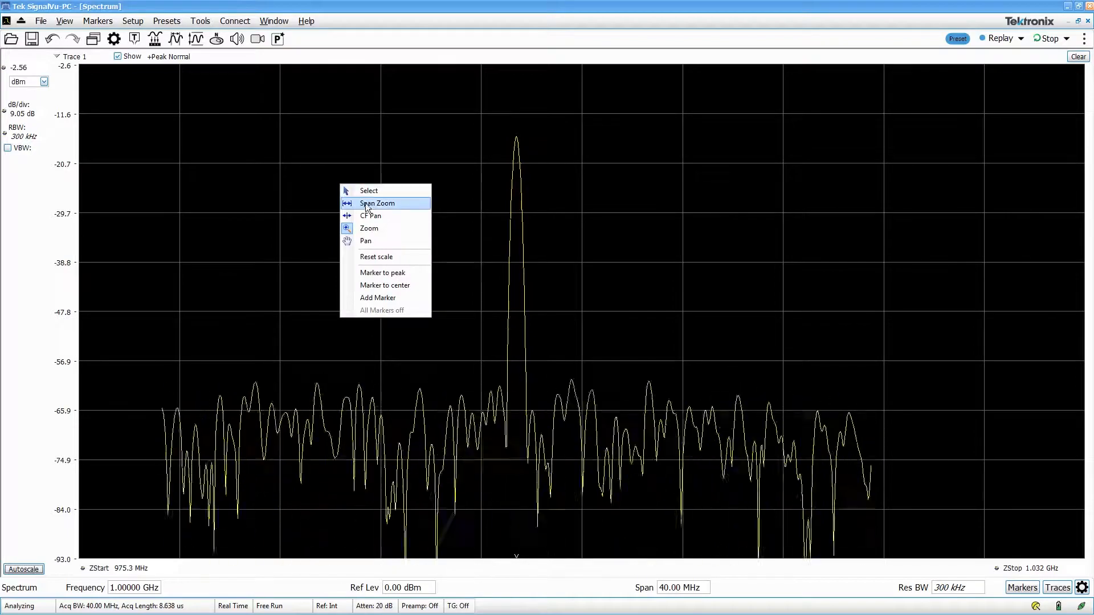
mouse_move(401, 240)
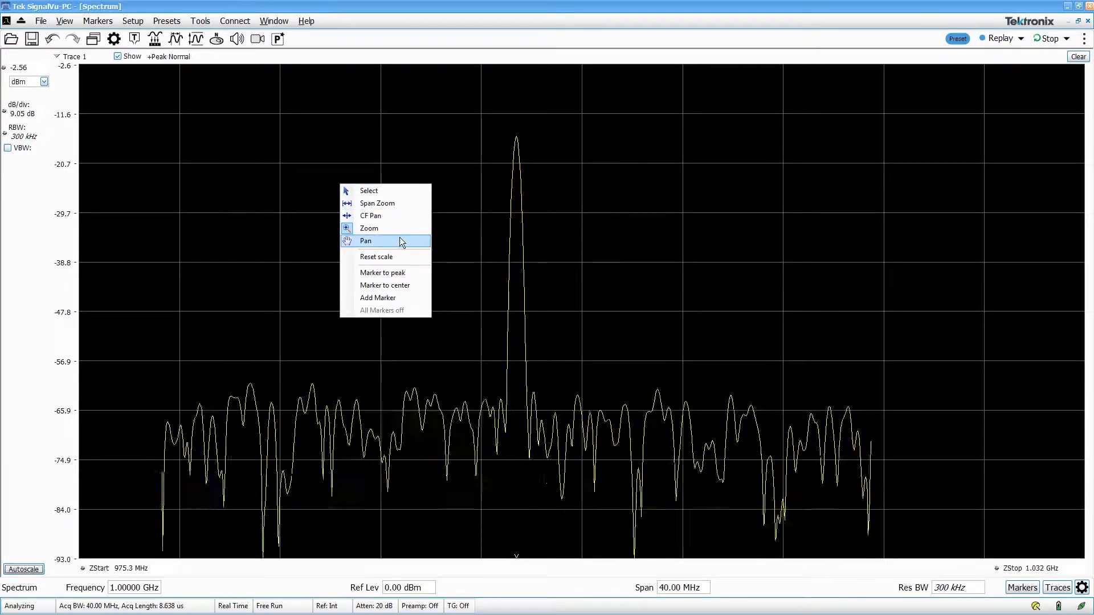
click(365, 240)
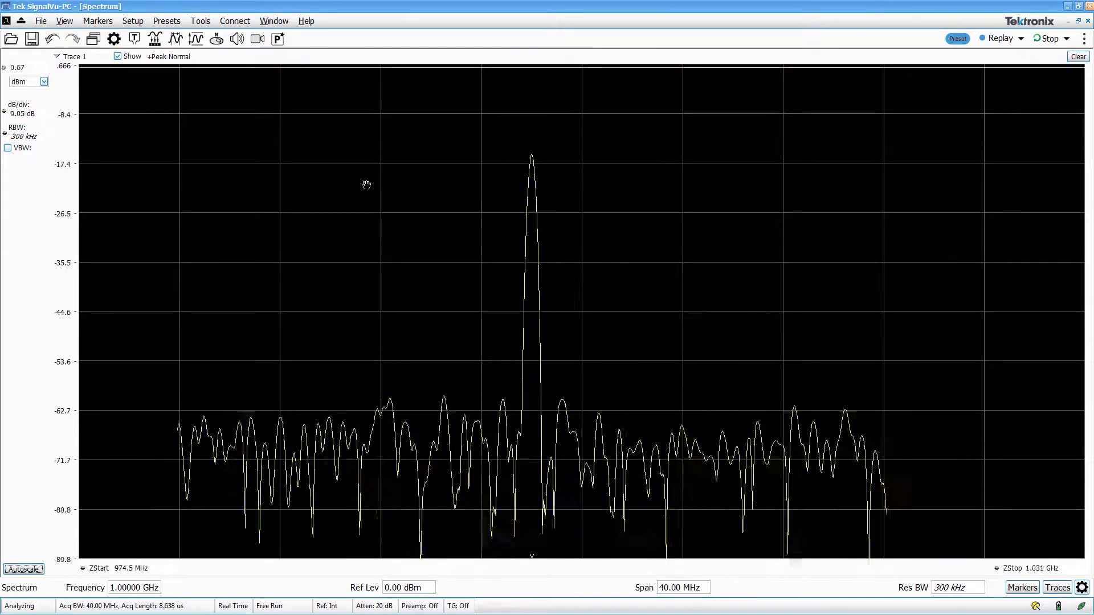
Widen the span to 477.7 MHz with Span Zoom and shift the centre to 767.269 MHz with CF Pan
right_click(366, 185)
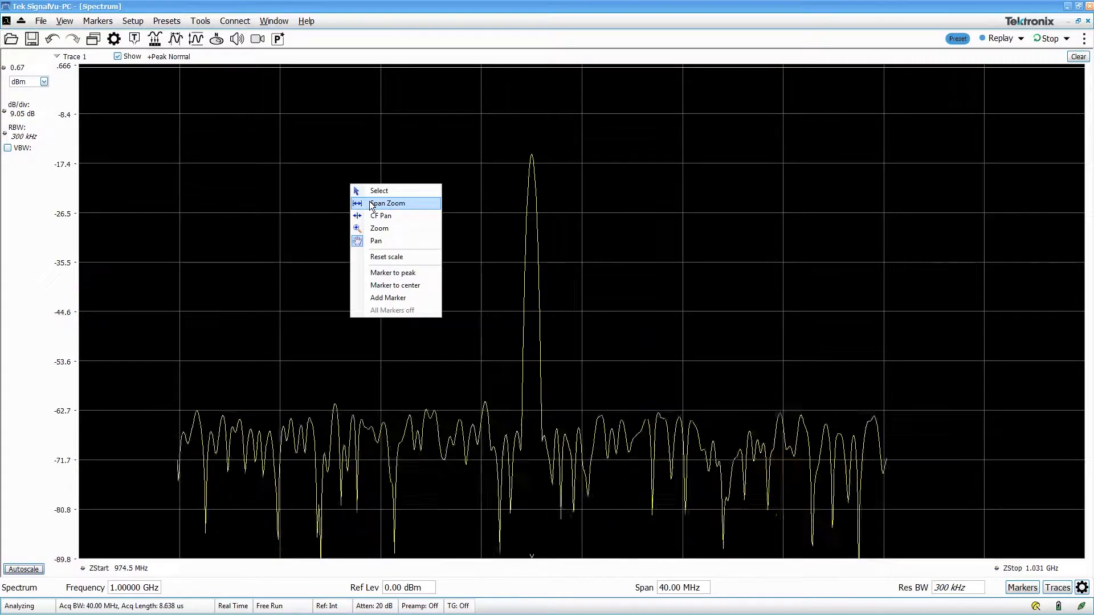
click(387, 203)
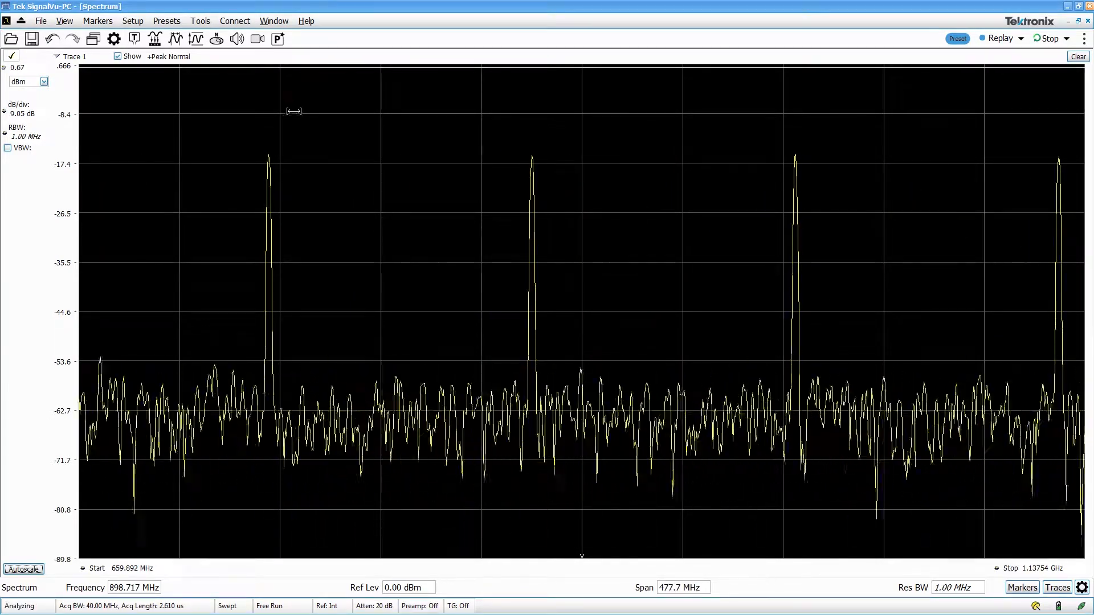
right_click(294, 111)
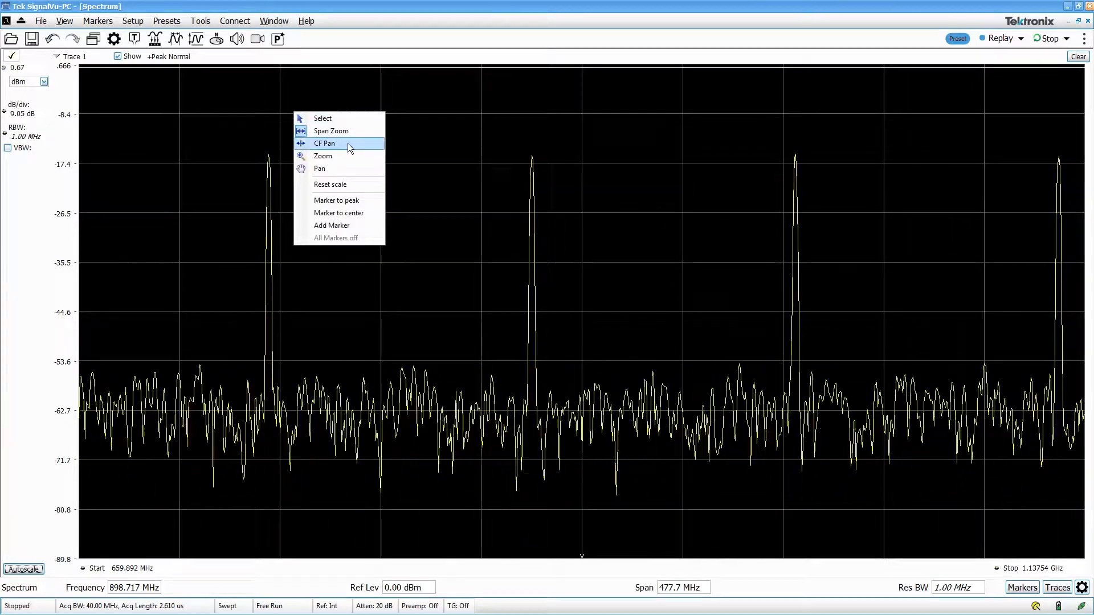
click(325, 144)
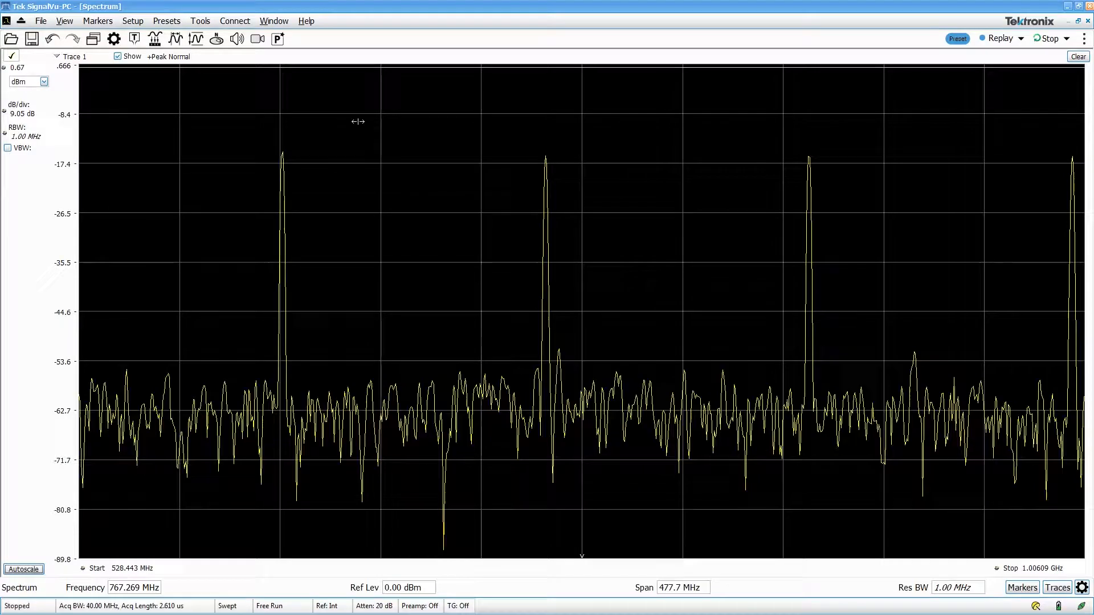
Autoscale the trace, then reset the vertical scale to the default 0 to -100 dBm
click(23, 569)
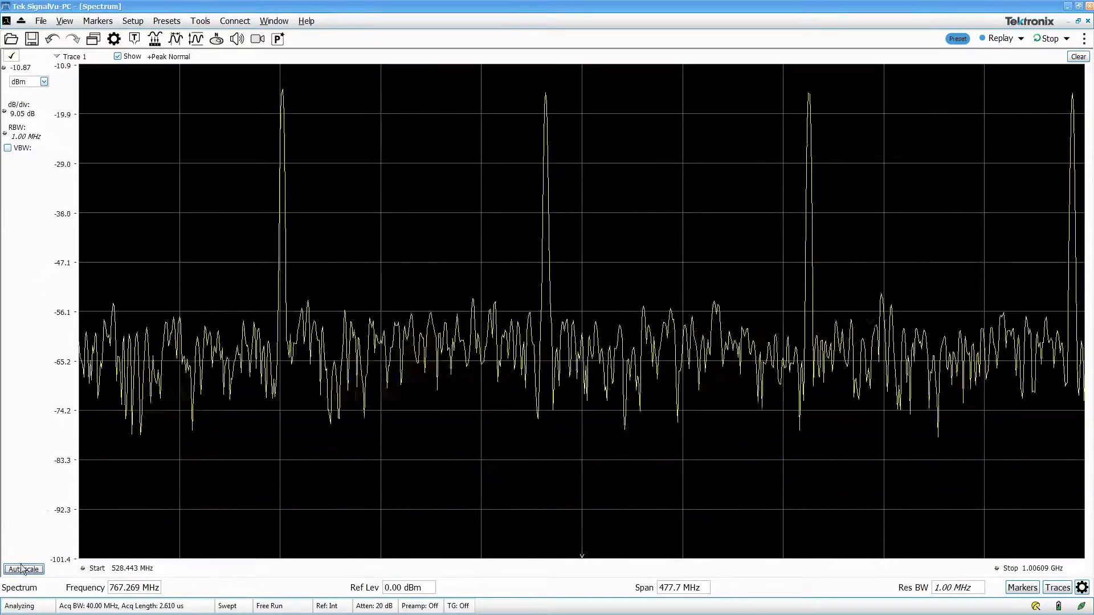
right_click(433, 178)
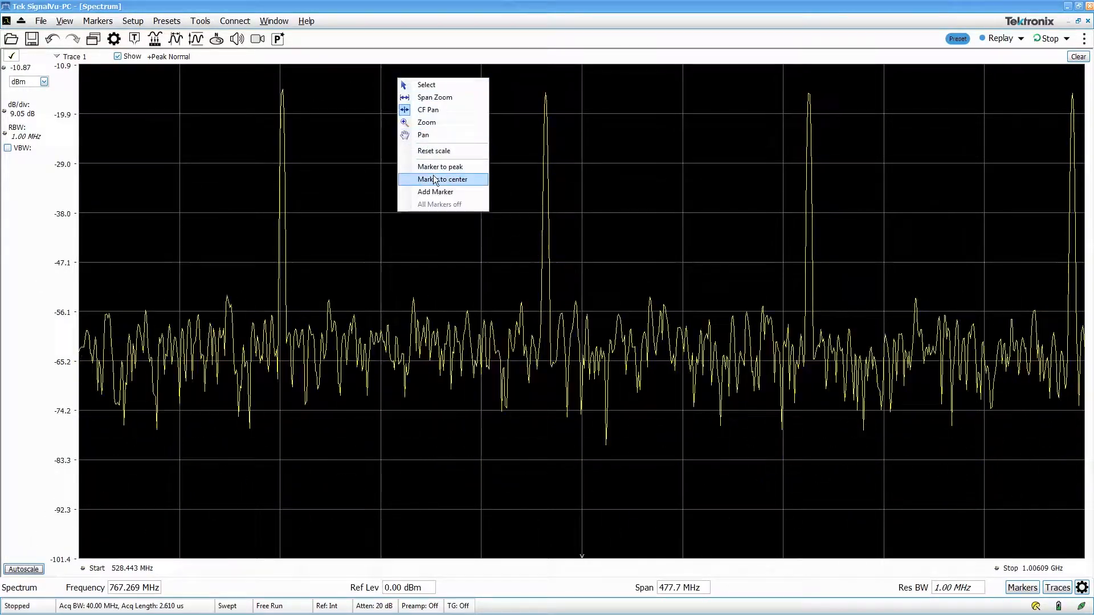
click(433, 151)
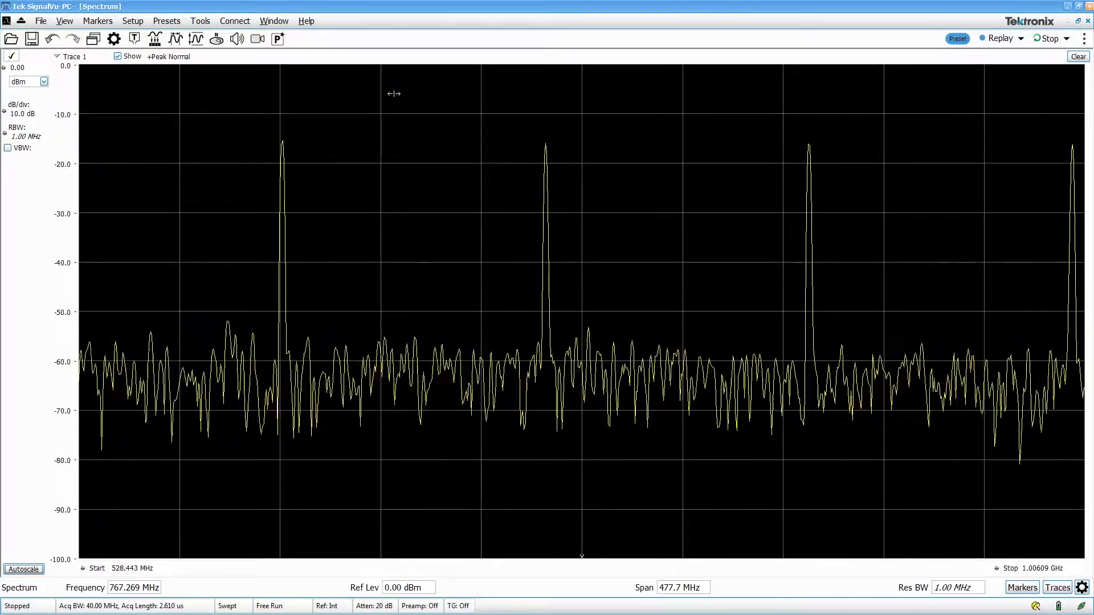
Pan to a lower centre, put a marker on the strongest peak and recentre the spectrum on it (359.430–837.080 MHz)
drag(394, 94, 425, 105)
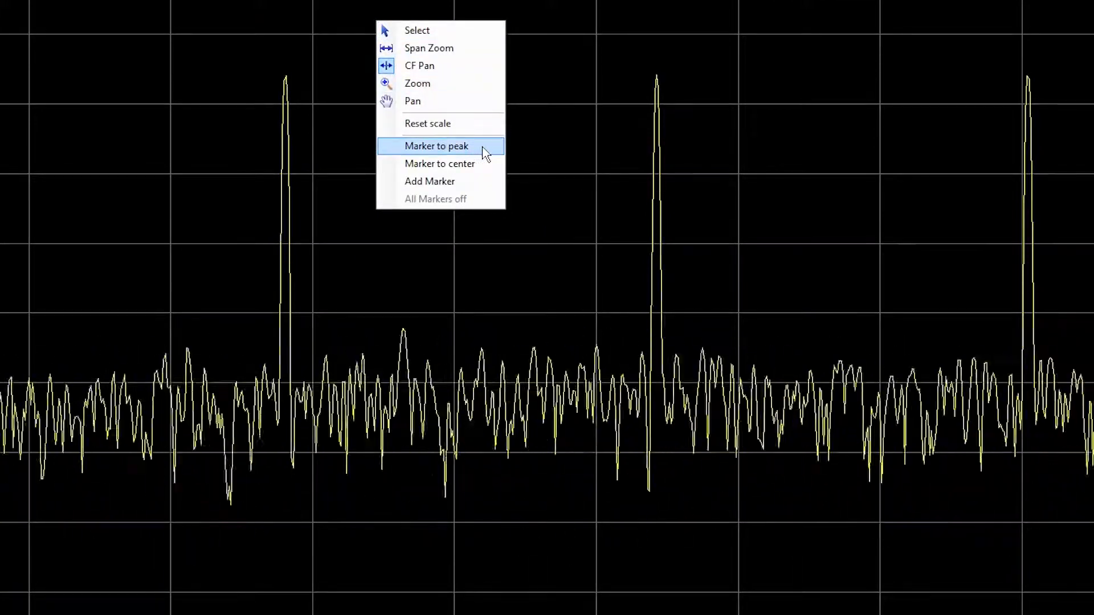
click(437, 146)
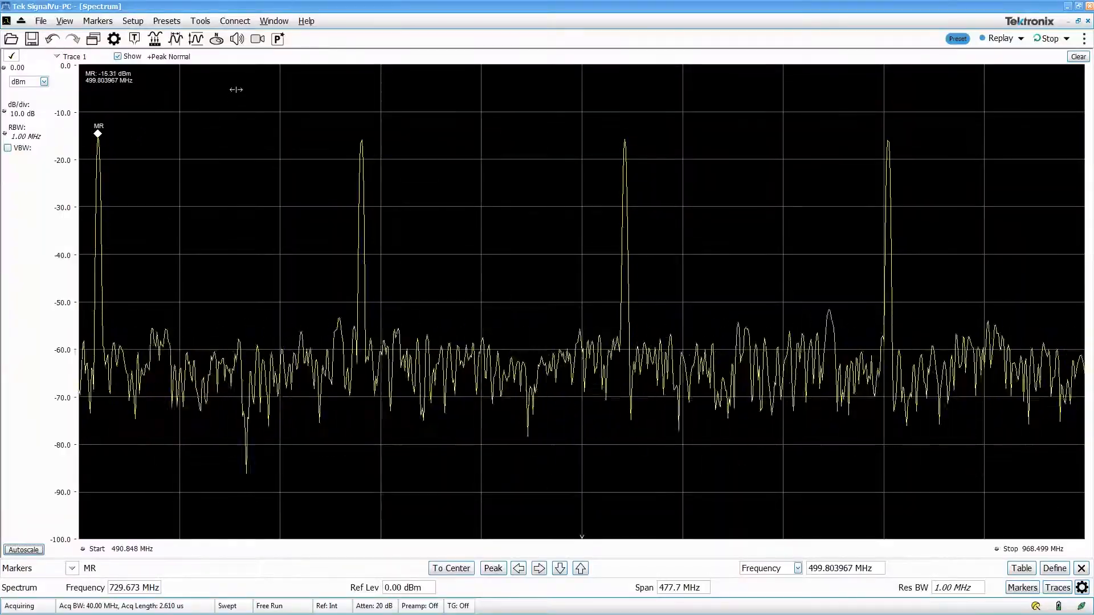
right_click(236, 89)
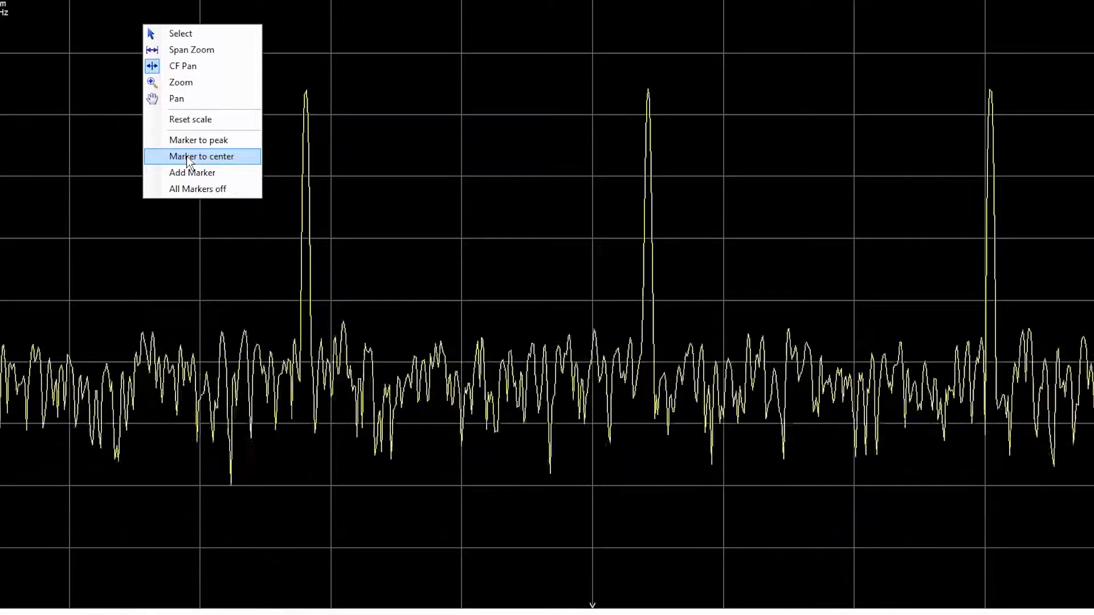
click(200, 156)
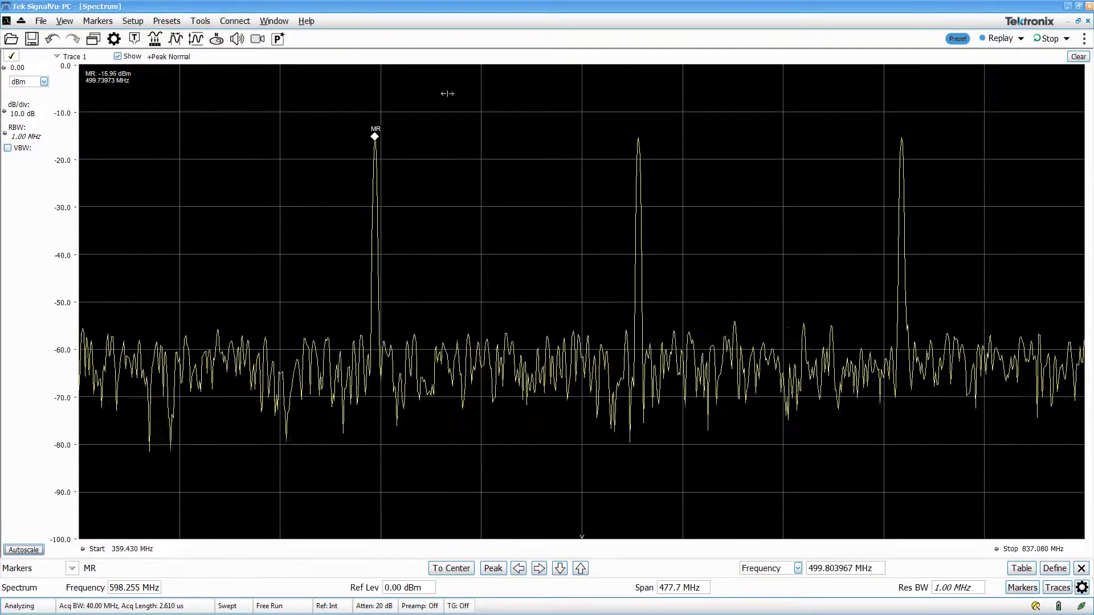
Add a second marker, then turn all markers off
right_click(447, 92)
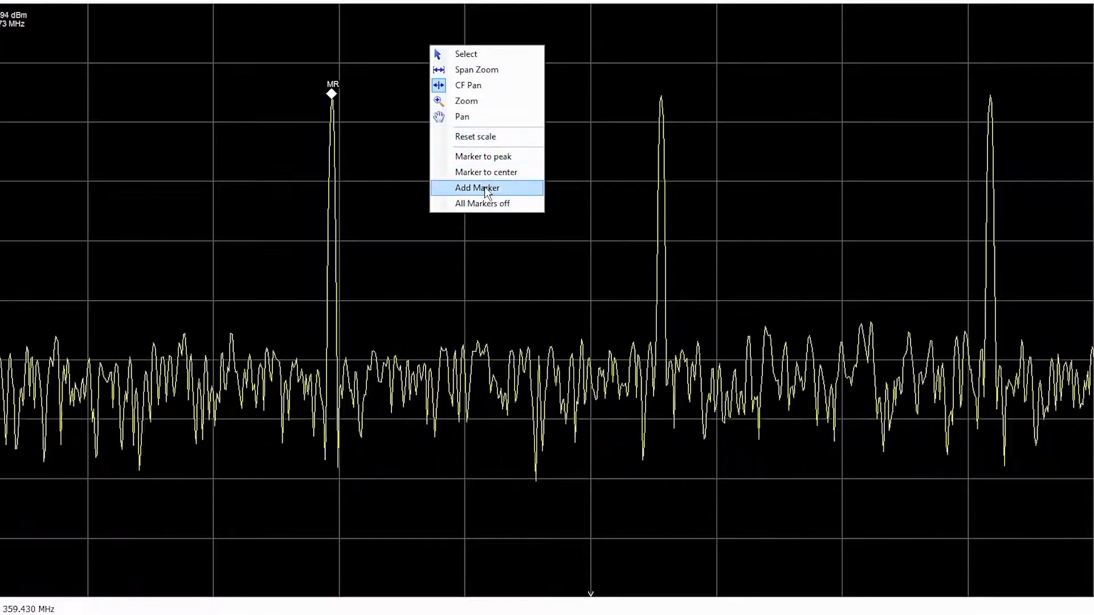
click(478, 187)
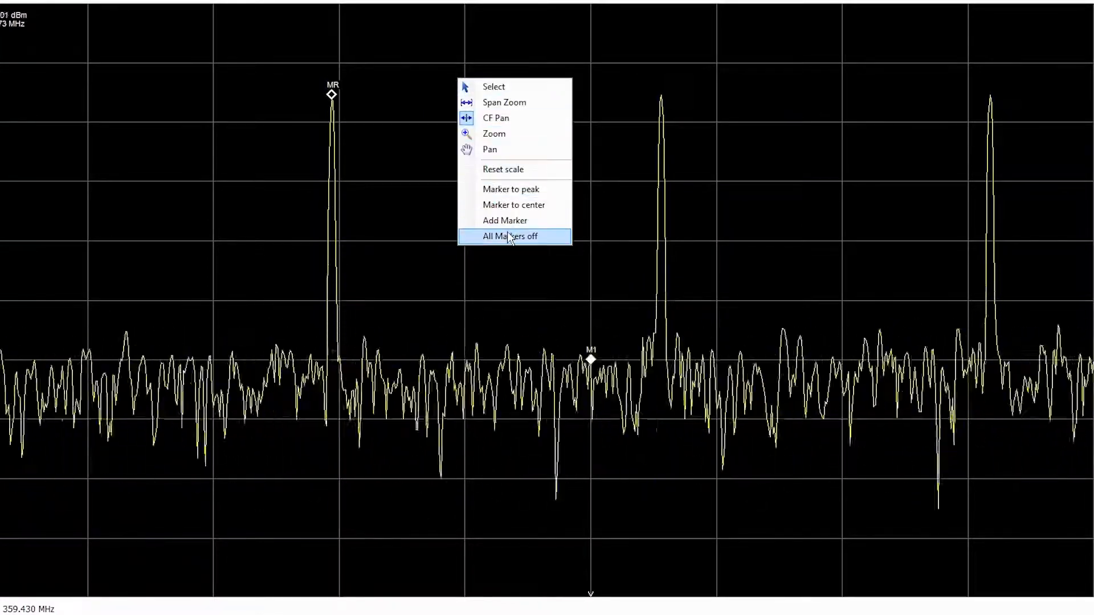
click(510, 236)
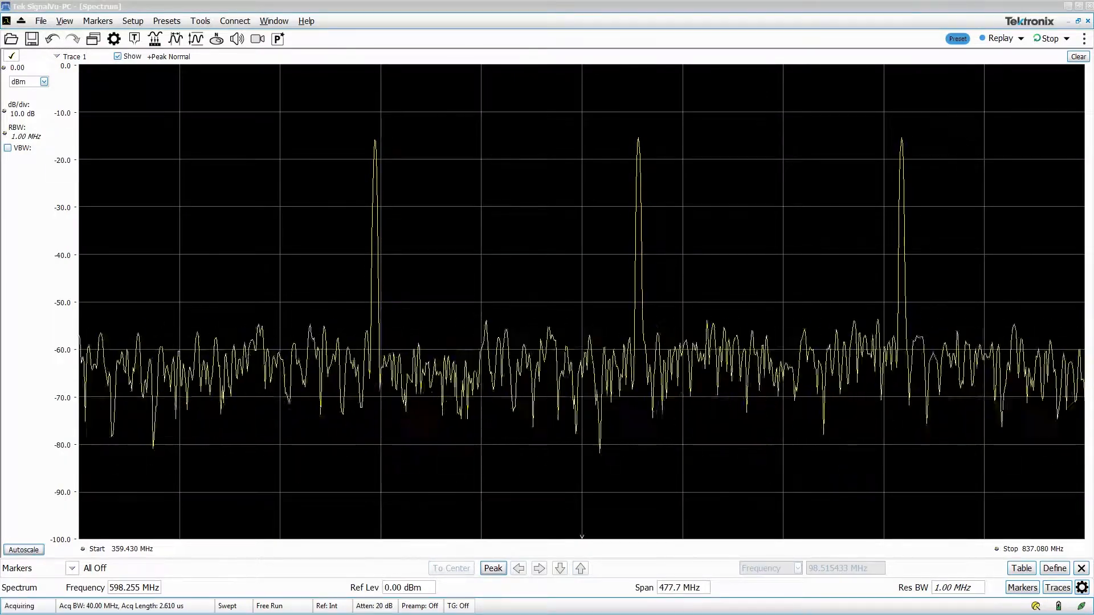
Toggle Run/Stop until acquisition is stopped, freezing the three-tone trace centred at 598.3 MHz
click(1049, 38)
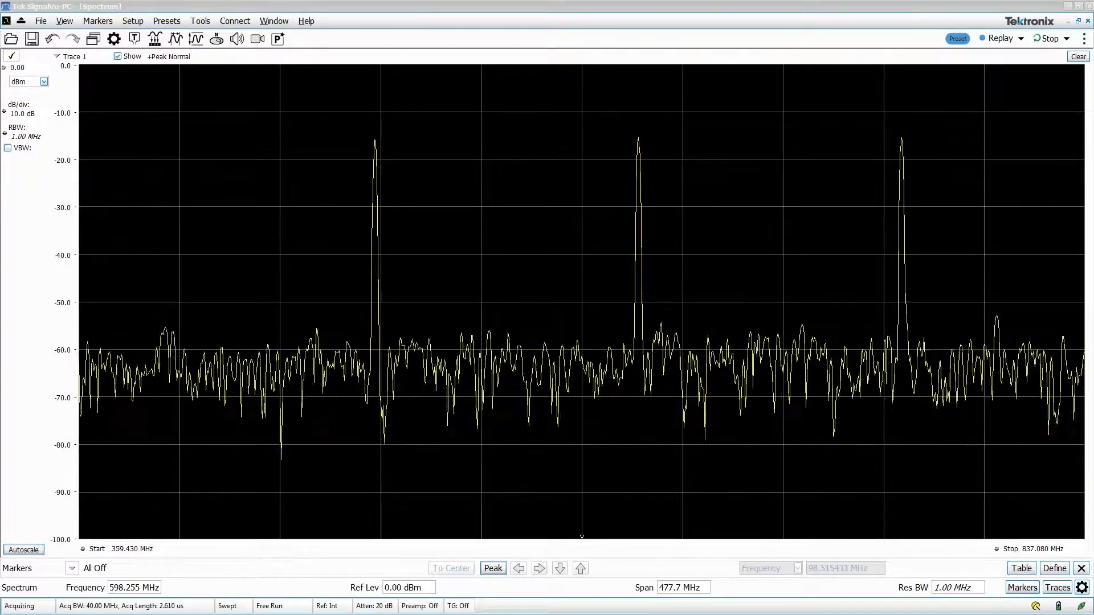
click(1050, 39)
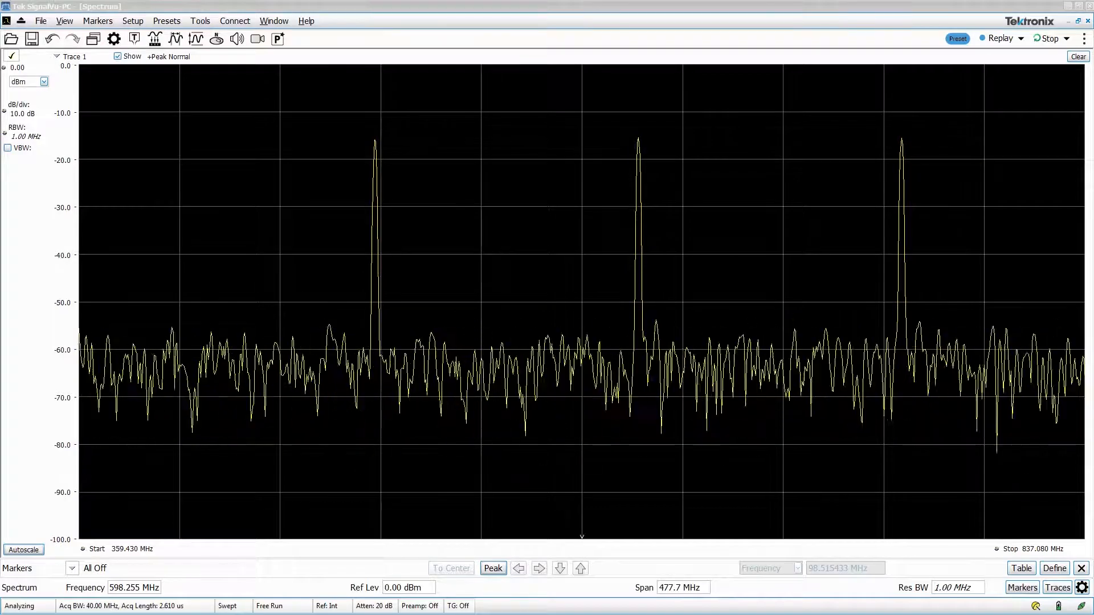
click(1050, 38)
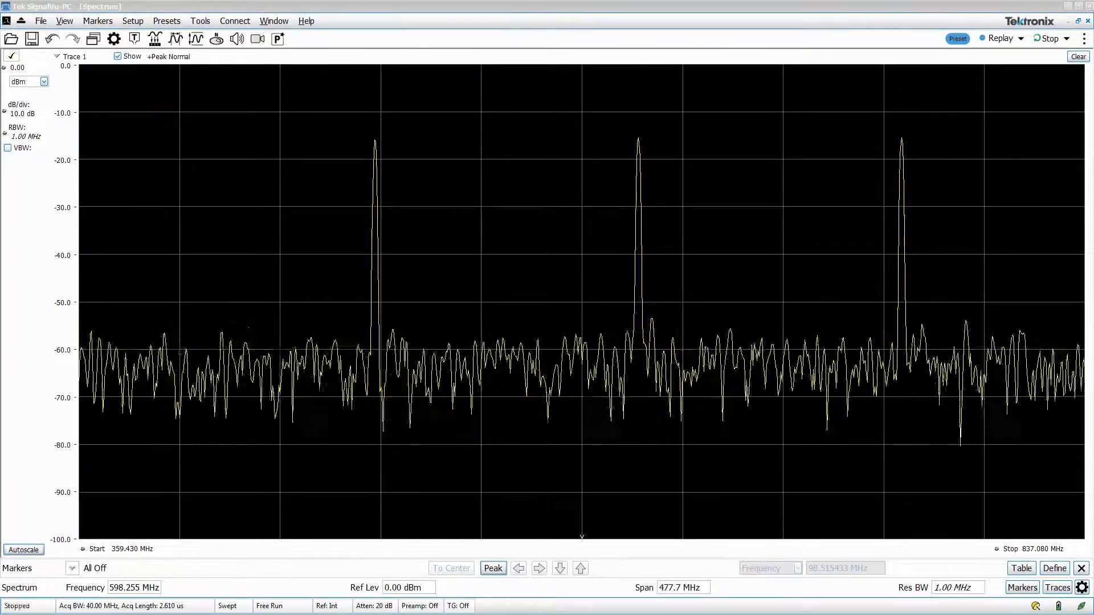